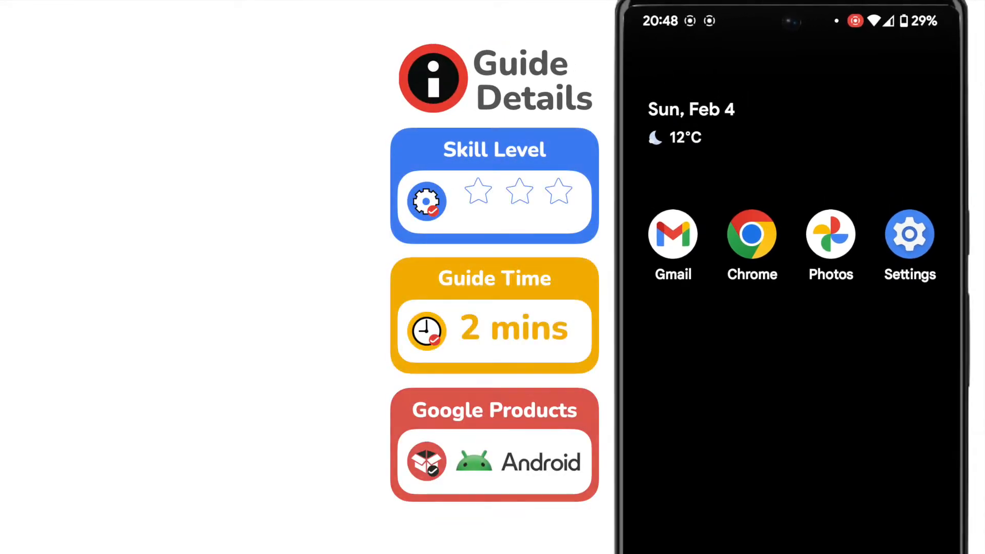
# - Launch the Settings app and scroll down toward the System entry
pyautogui.click(478, 190)
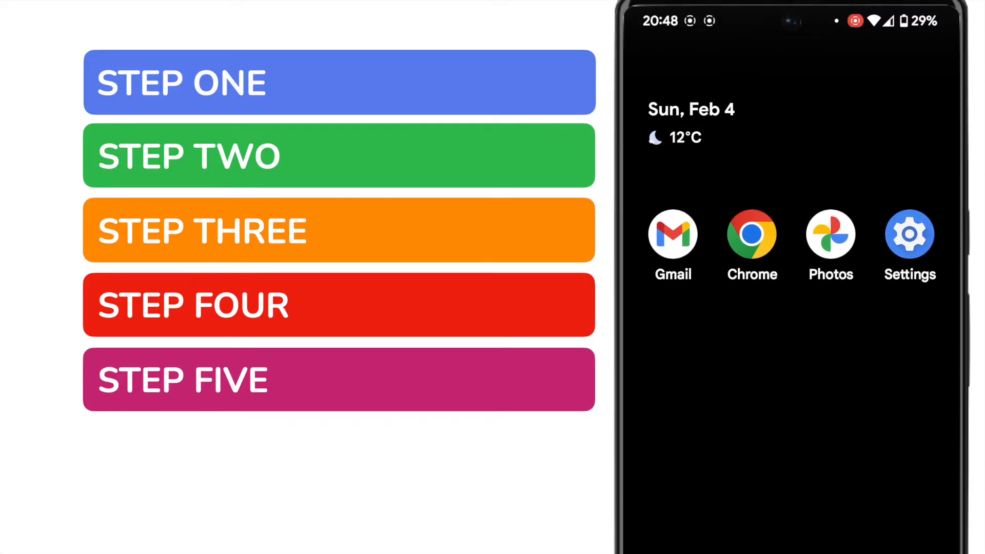
pyautogui.click(909, 233)
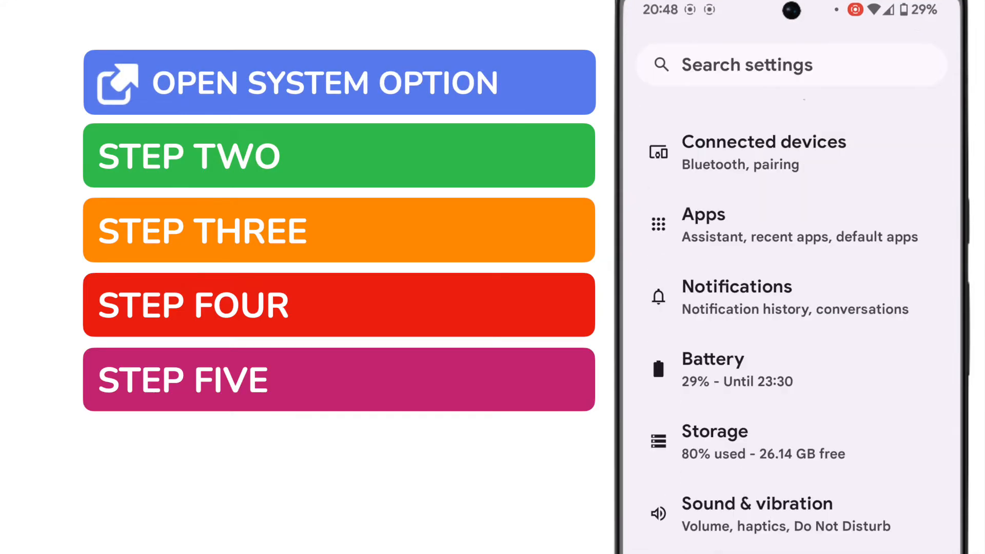
pyautogui.scroll(-3)
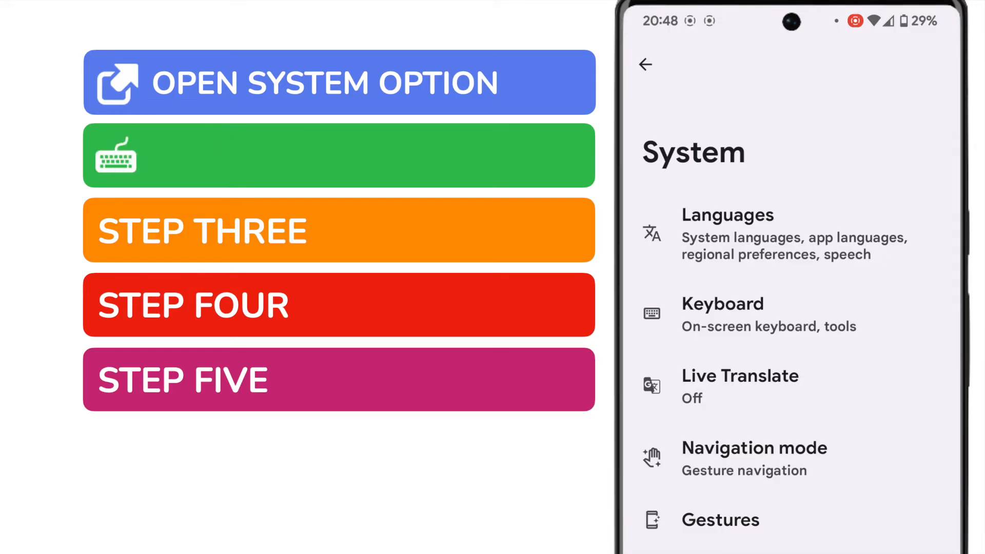
# - Go from the System page into Keyboard settings
pyautogui.click(338, 155)
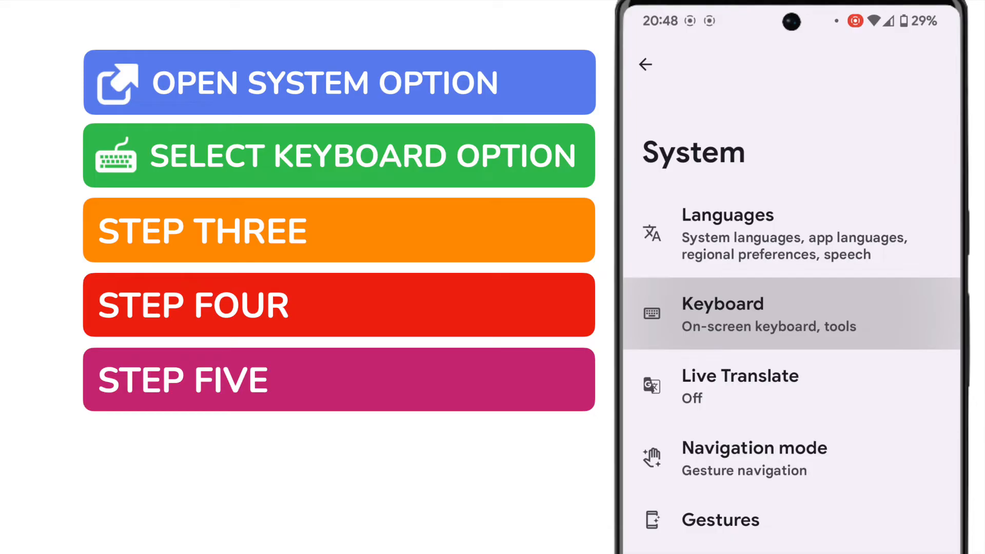
pyautogui.click(722, 313)
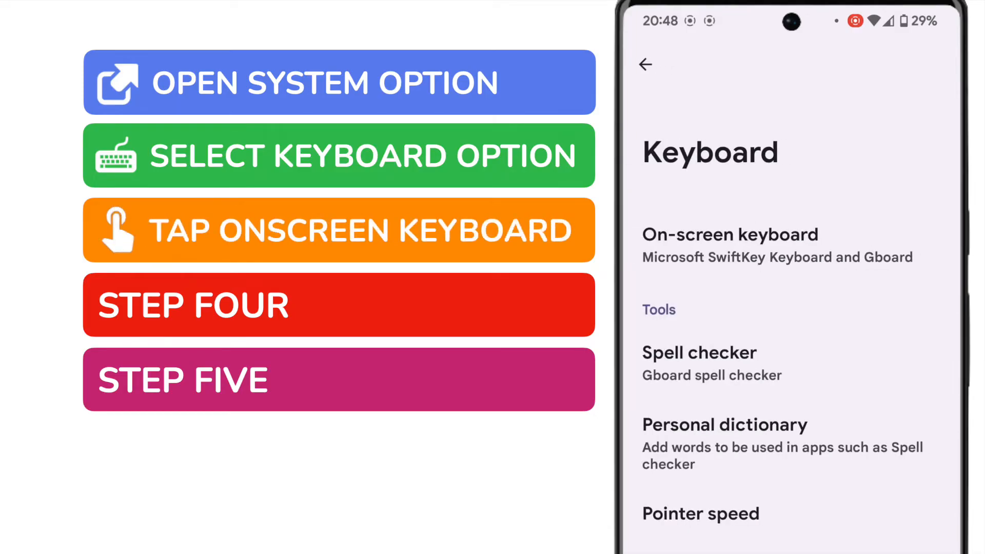
# - Open On-screen keyboard and reach Gboard's settings page
pyautogui.click(730, 245)
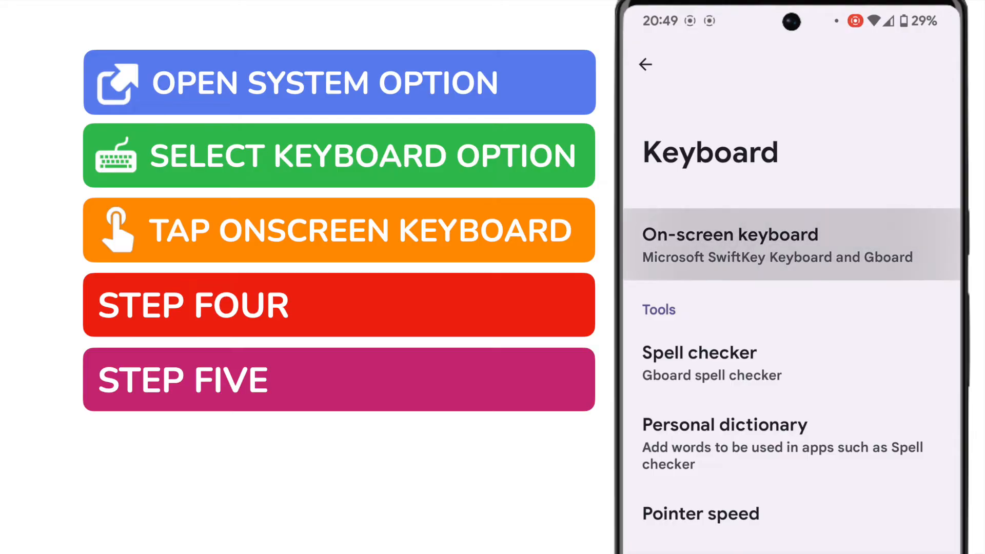
pyautogui.click(729, 245)
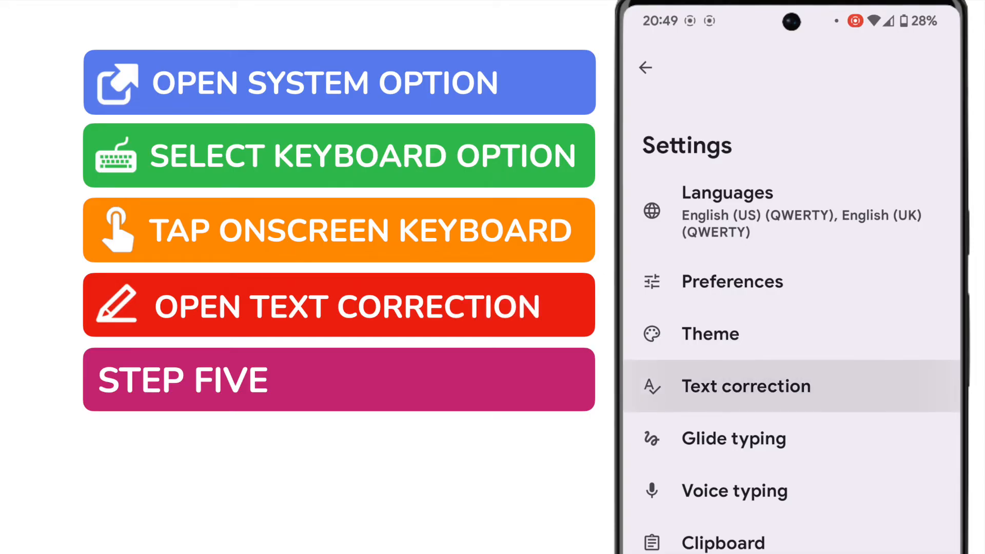
# - Open Text correction and scroll down to the Corrections section
pyautogui.click(746, 386)
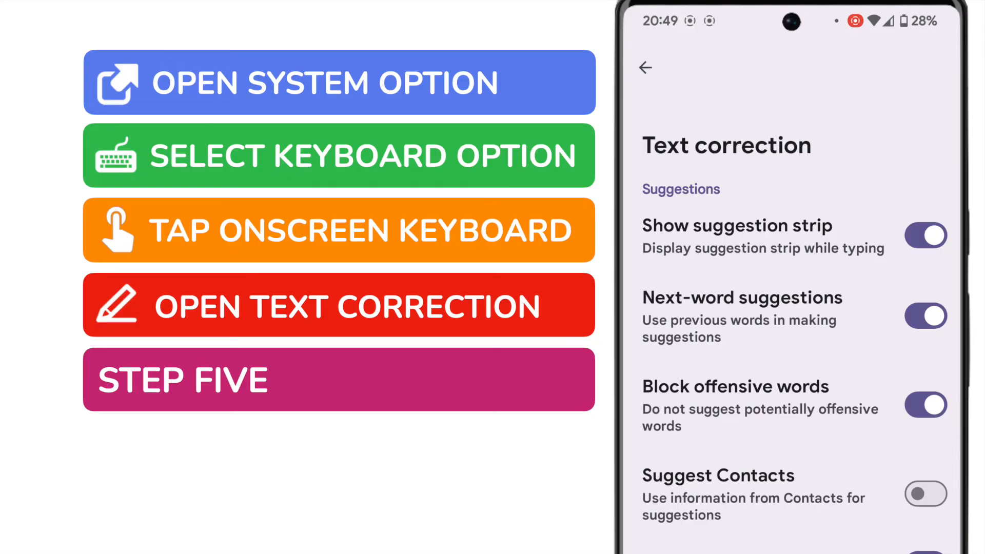
pyautogui.scroll(-3)
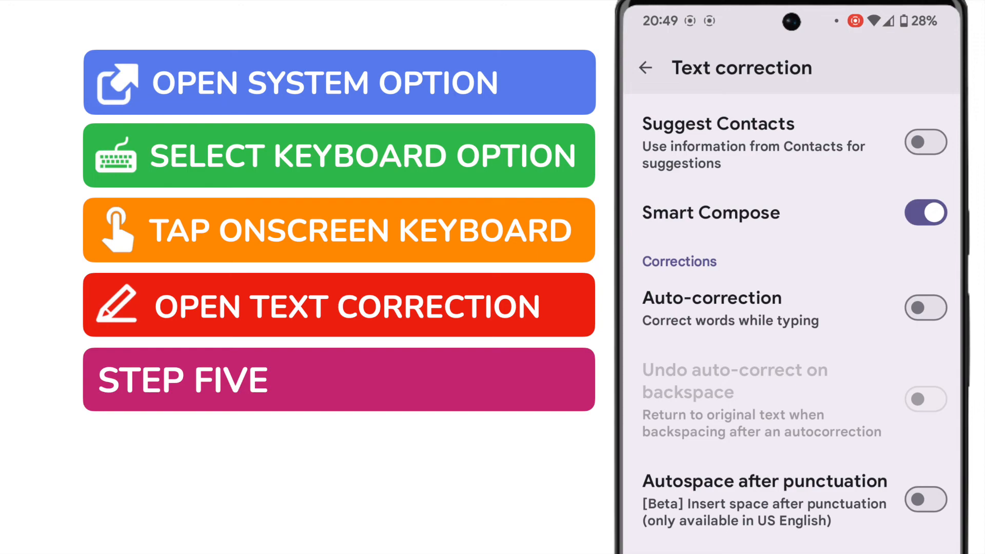
# - Switch the Auto-correction toggle on in the Corrections section
pyautogui.click(926, 308)
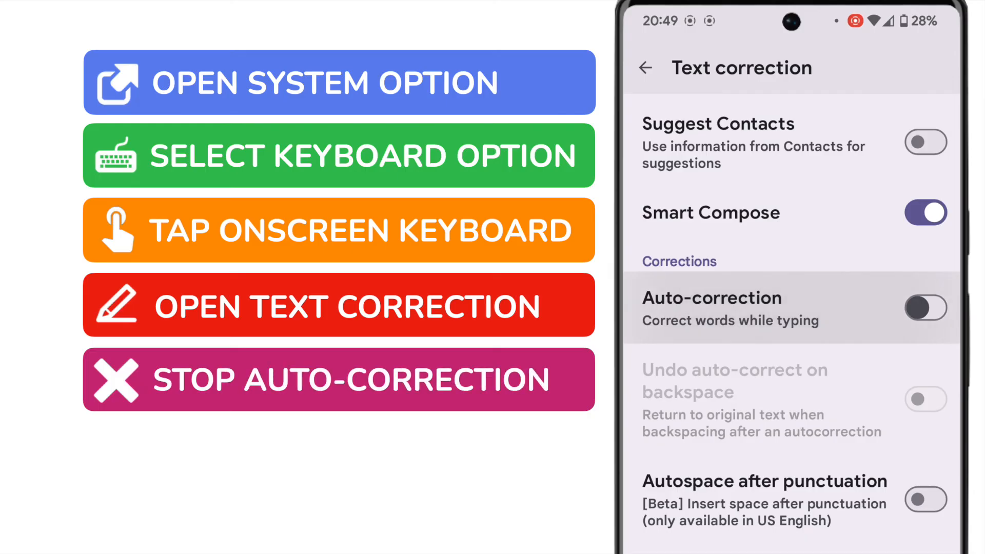
pyautogui.click(926, 308)
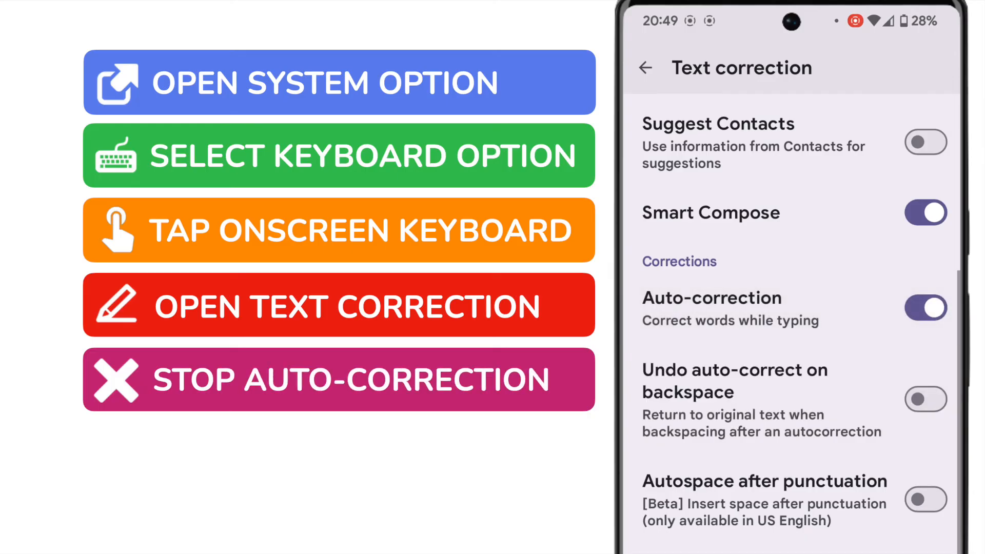